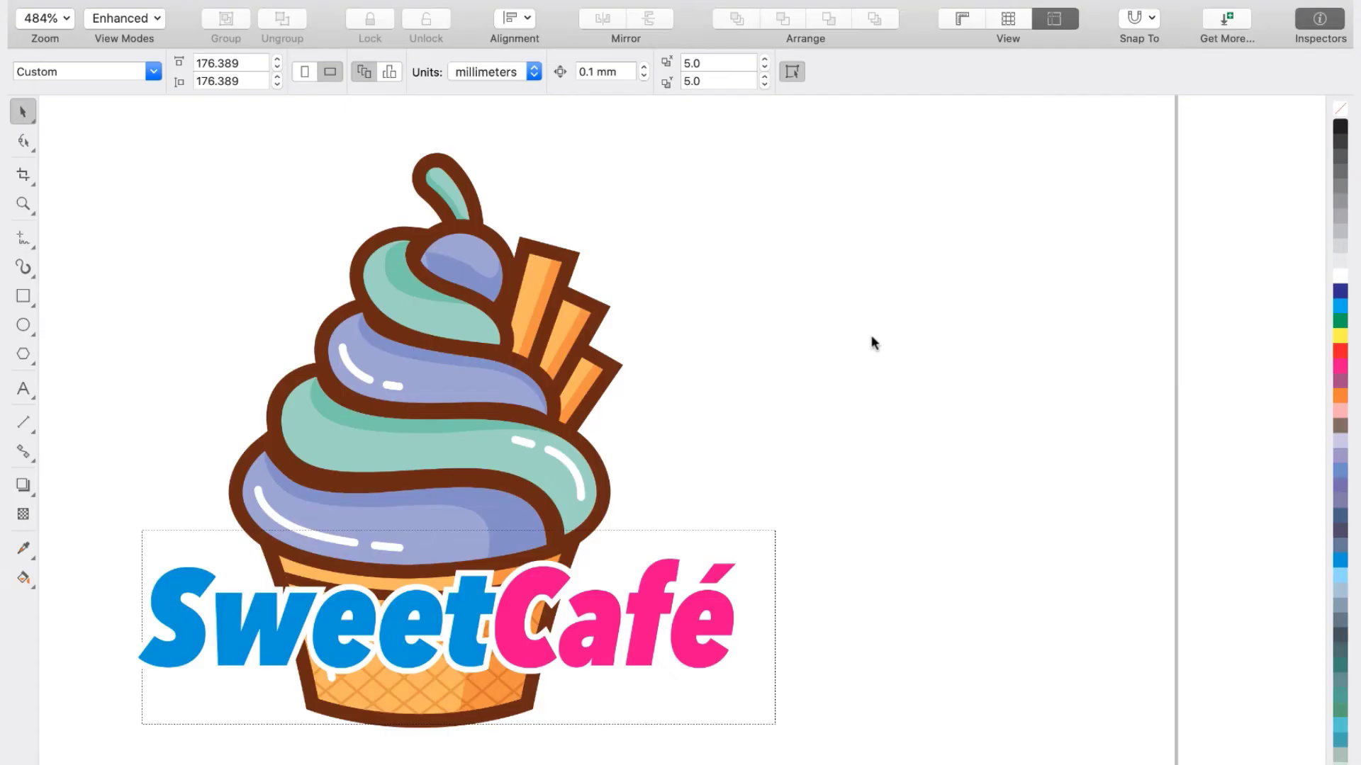
{"action": "mouse_move", "coordinate": [772, 182]}
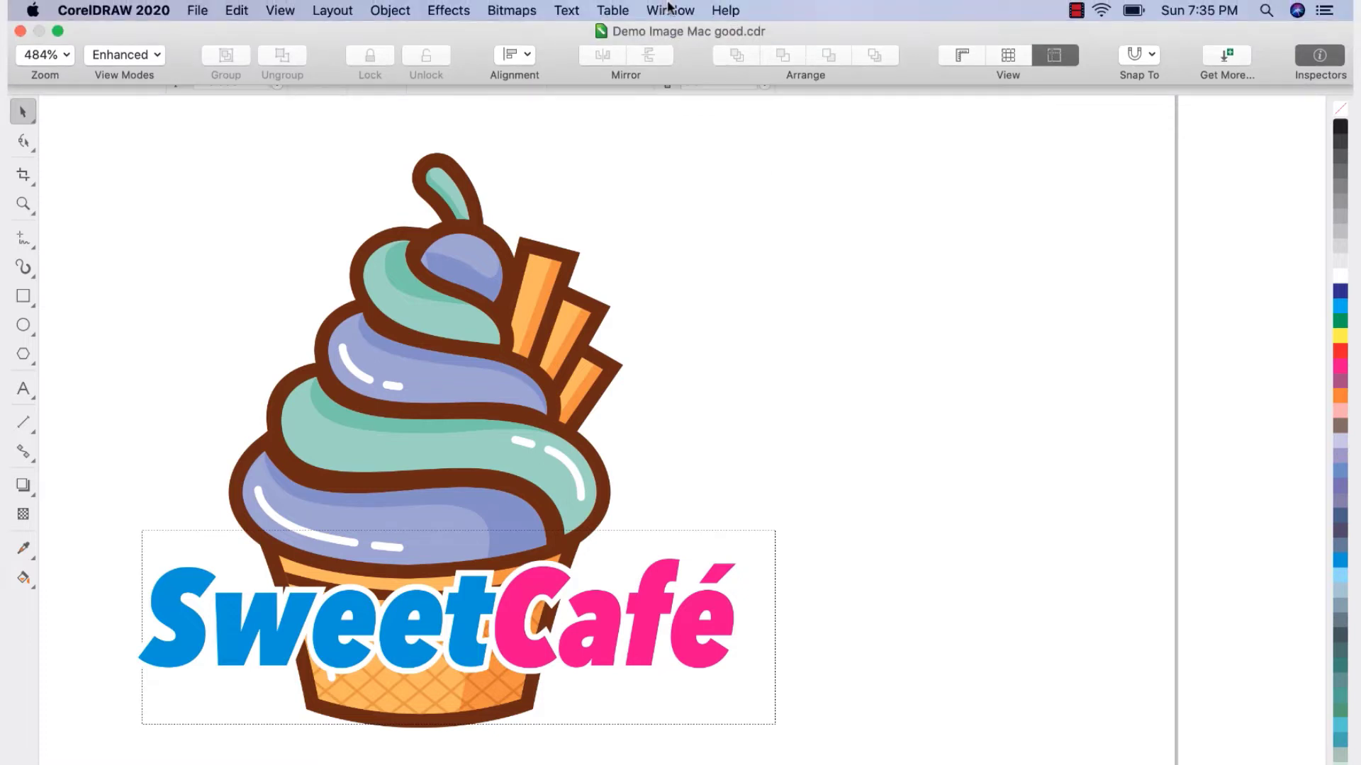
- Open the Color Styles inspector from the Window menu
{"action": "left_click", "coordinate": [669, 10]}
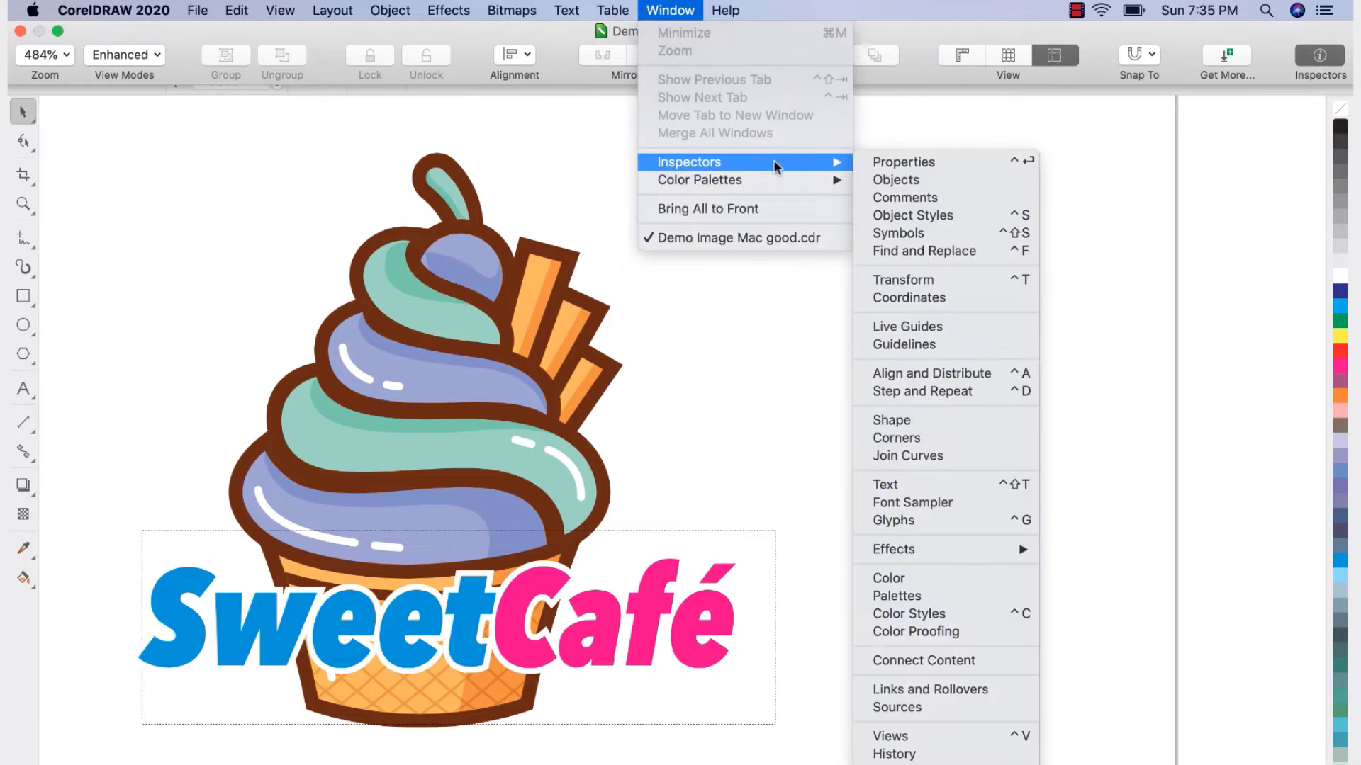
{"action": "mouse_move", "coordinate": [898, 596]}
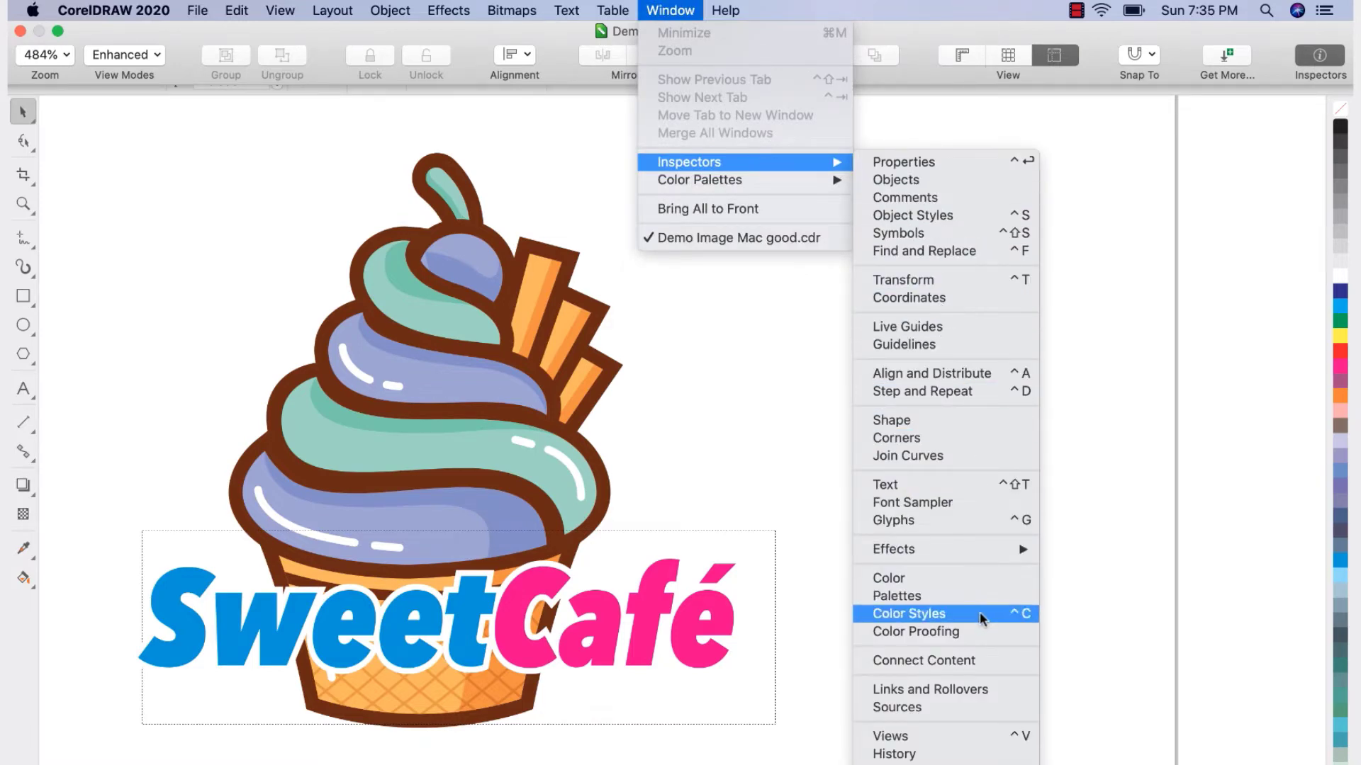
{"action": "left_click", "coordinate": [909, 613]}
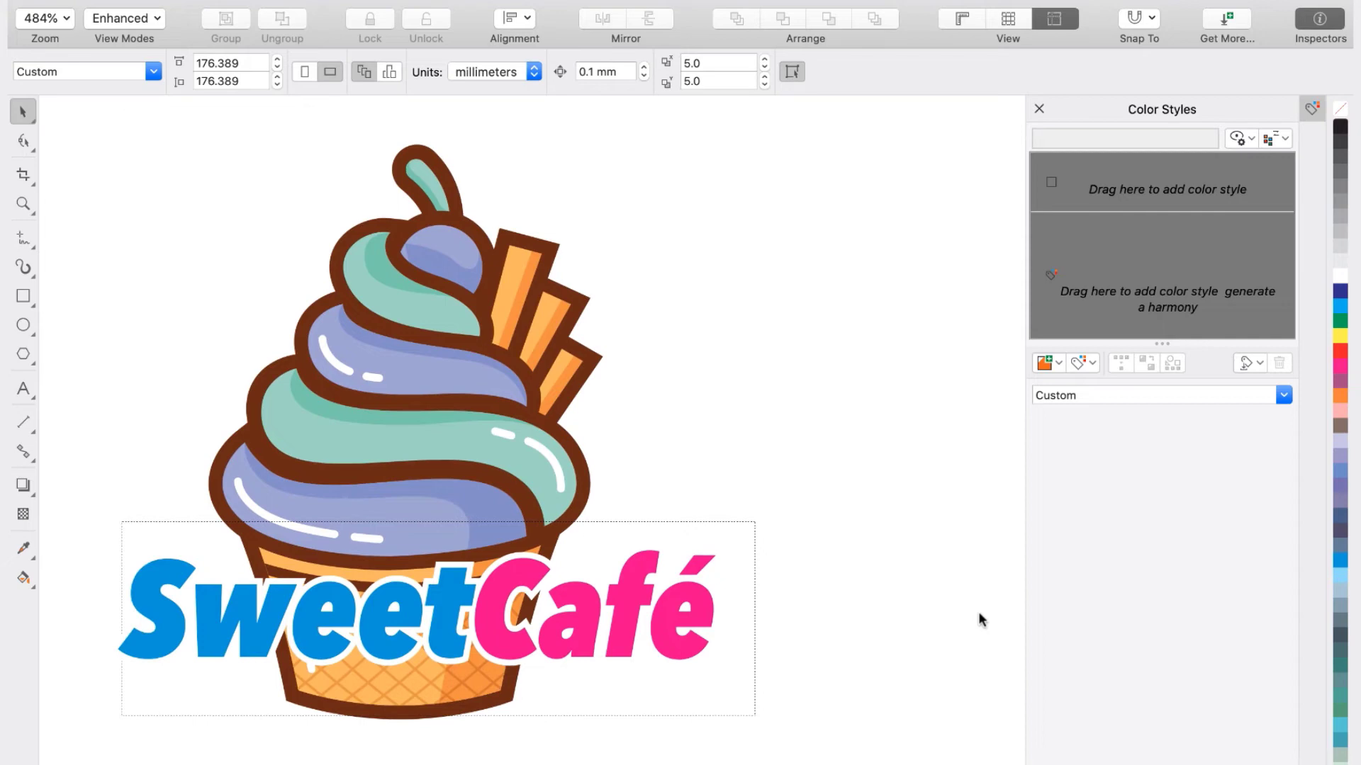
{"action": "mouse_move", "coordinate": [442, 359]}
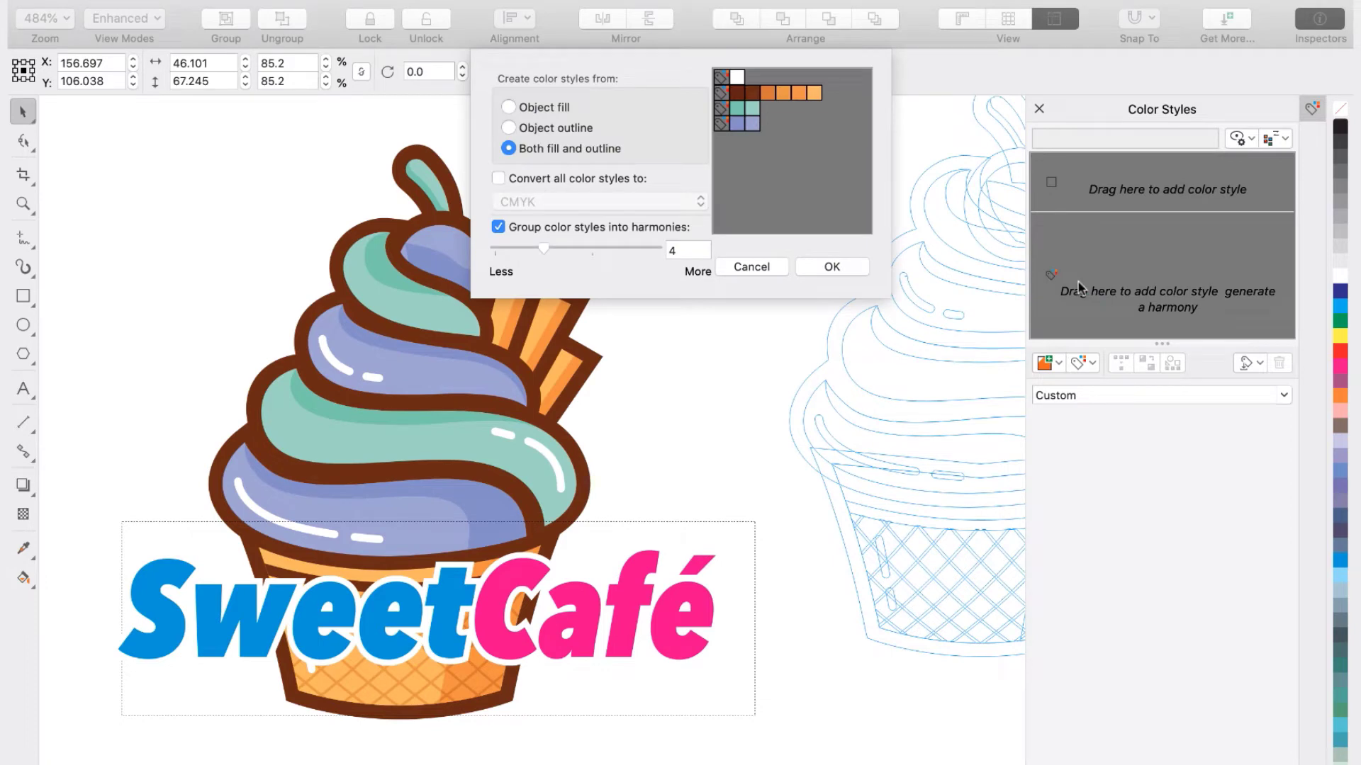
{"action": "mouse_move", "coordinate": [822, 124]}
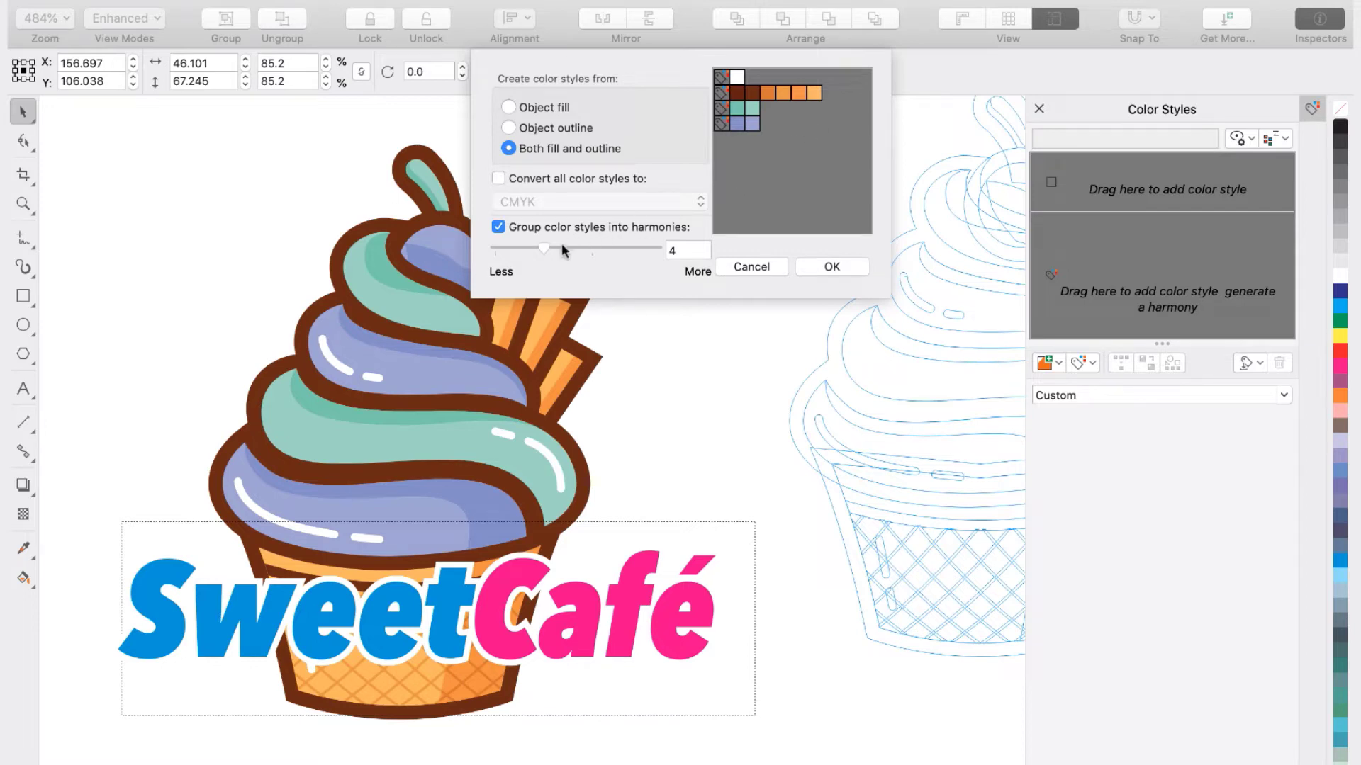
- Set the harmony groups slider to 4 and confirm creating the color styles
{"action": "left_click_drag", "start_coordinate": [544, 249], "coordinate": [530, 249]}
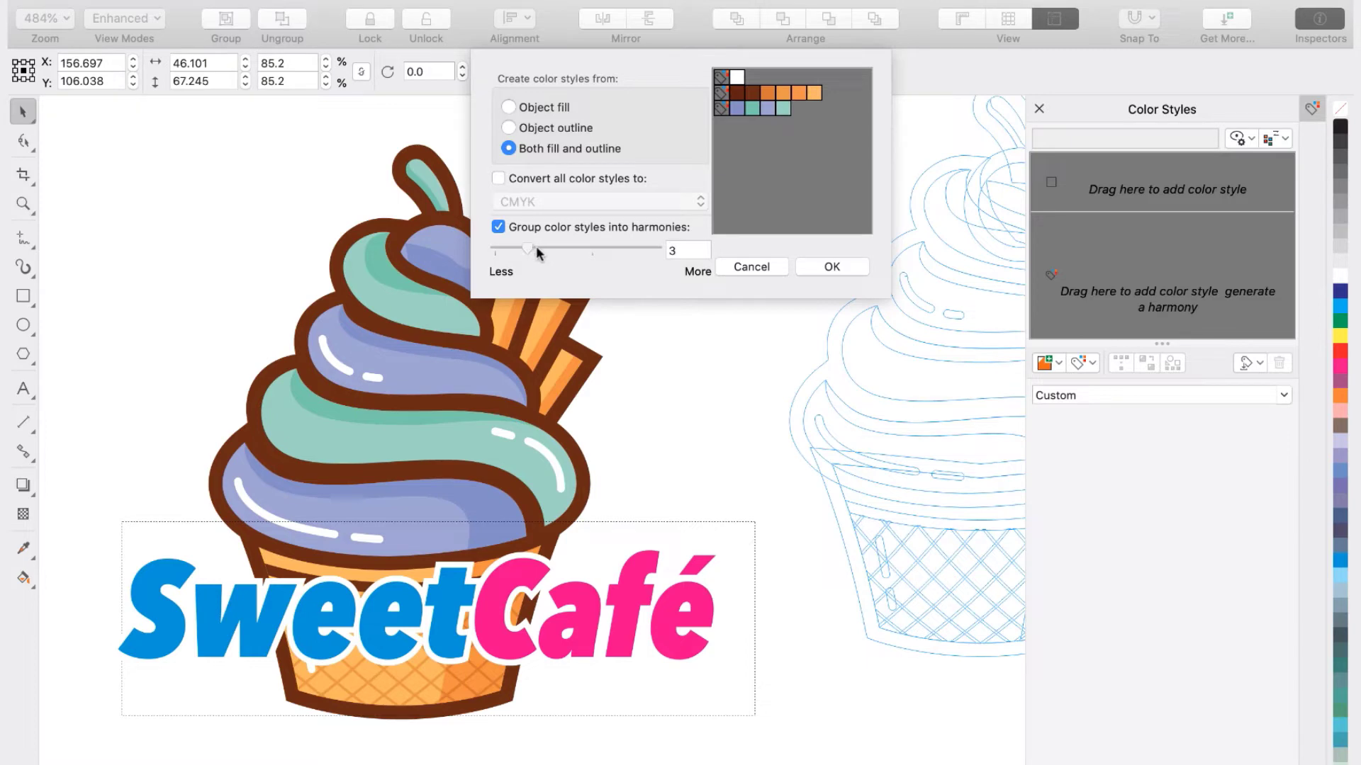
{"action": "left_click_drag", "start_coordinate": [507, 250], "coordinate": [555, 250]}
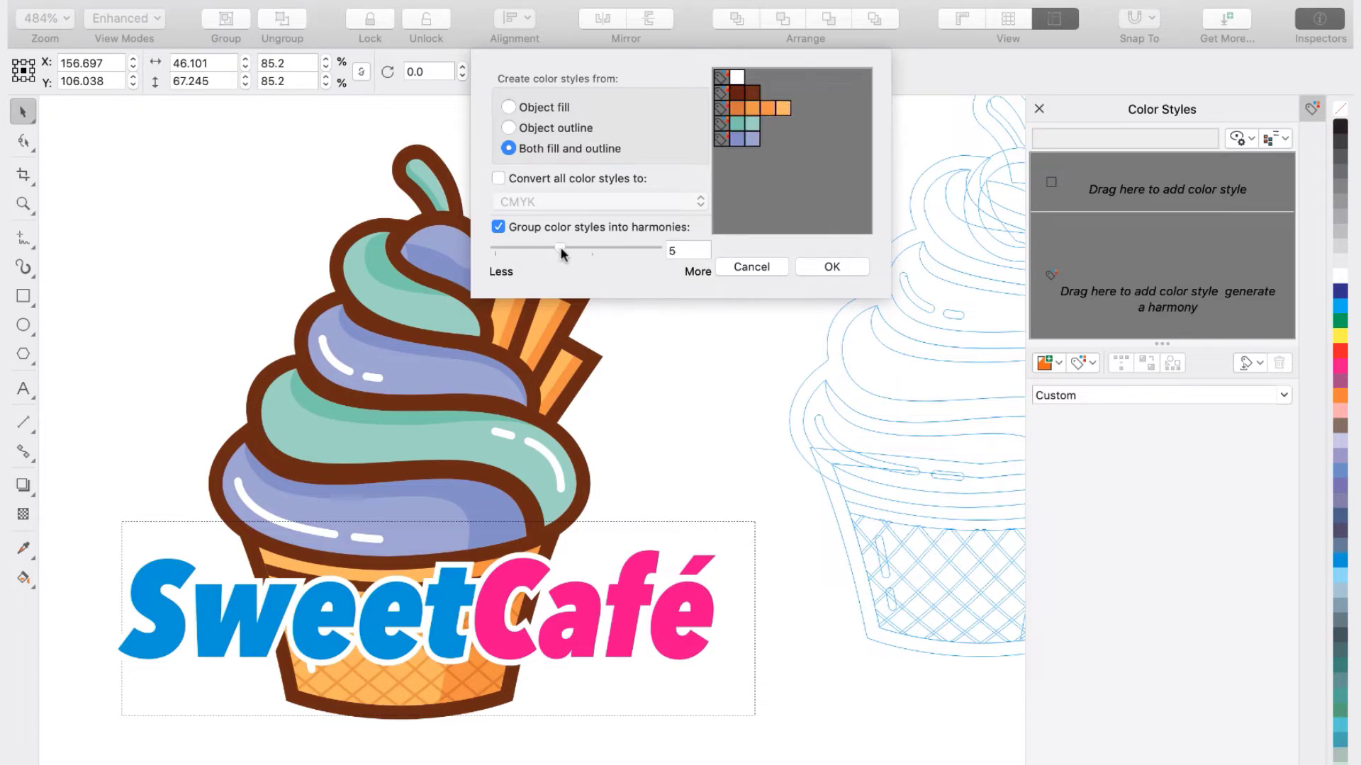
{"action": "left_click_drag", "start_coordinate": [555, 251], "coordinate": [544, 250]}
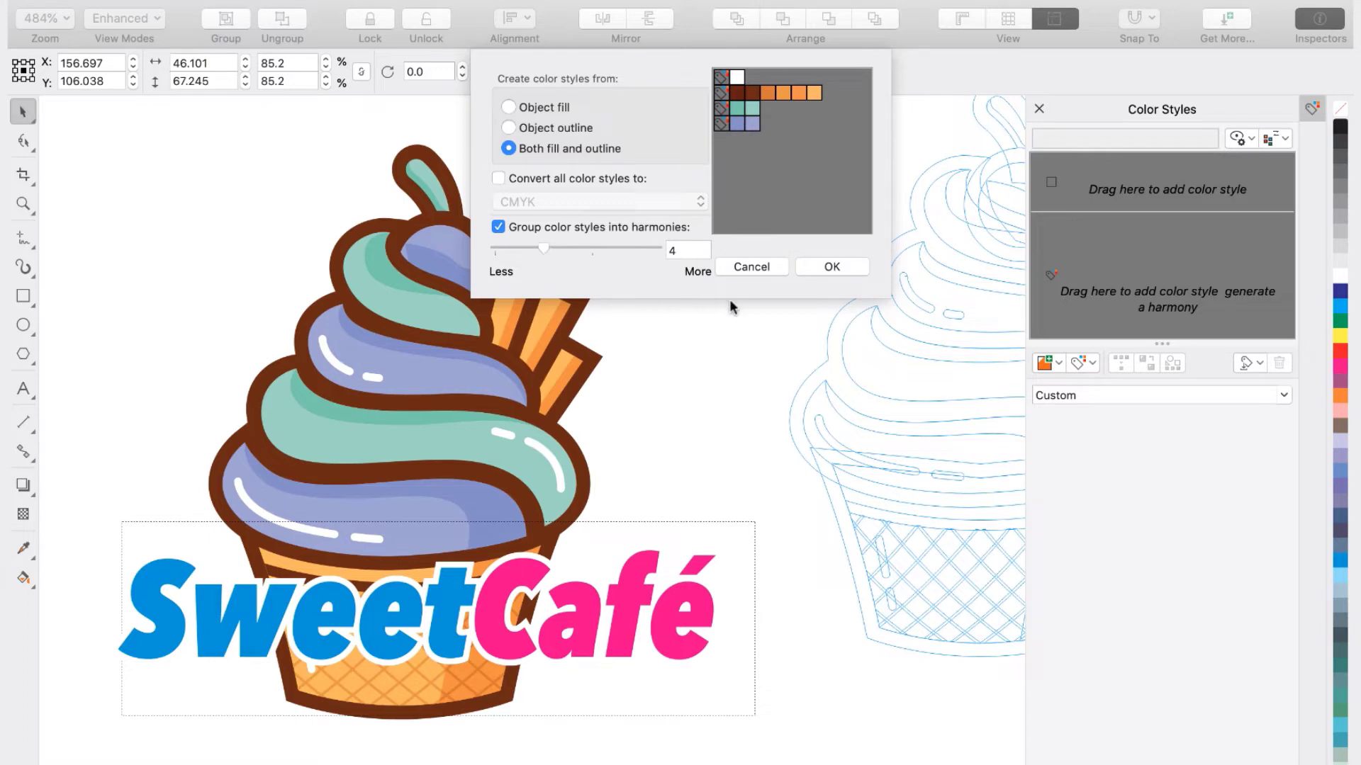
{"action": "left_click", "coordinate": [831, 267]}
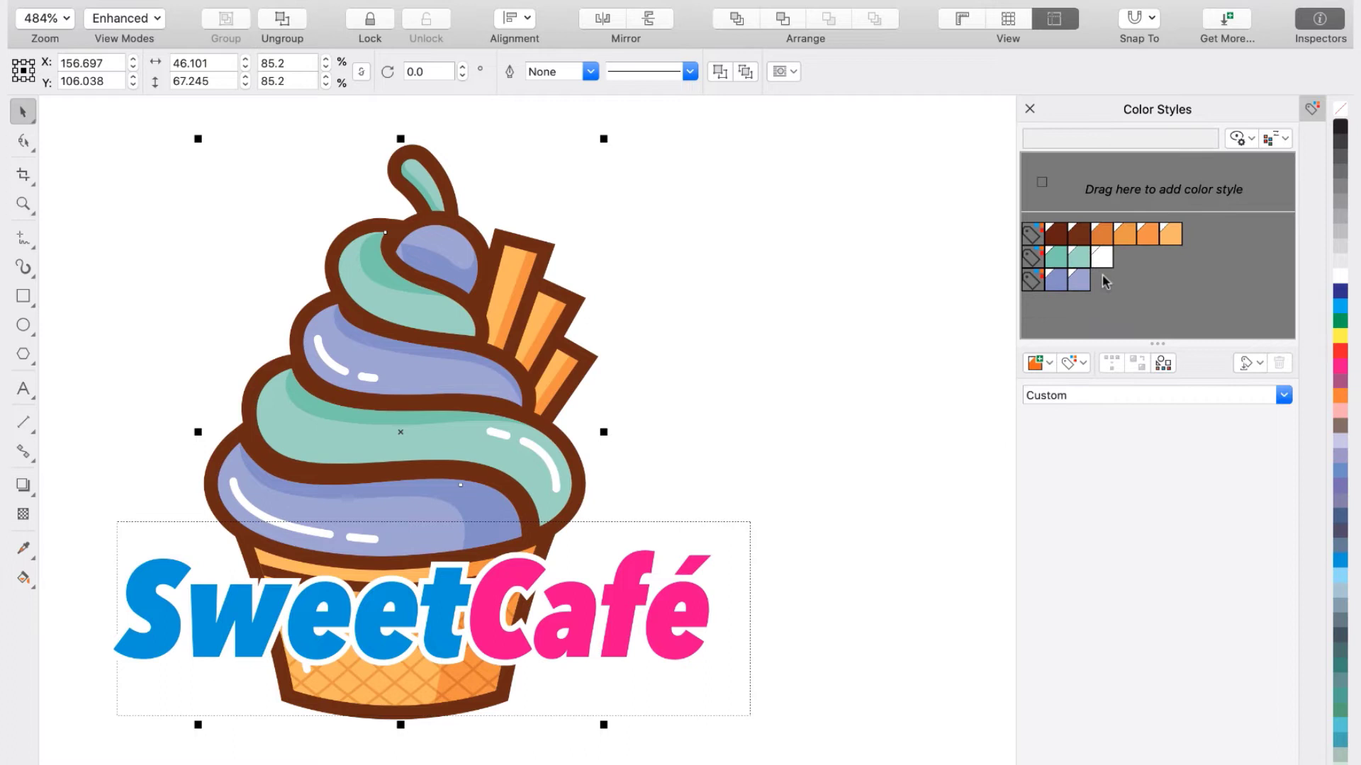
{"action": "mouse_move", "coordinate": [1105, 286]}
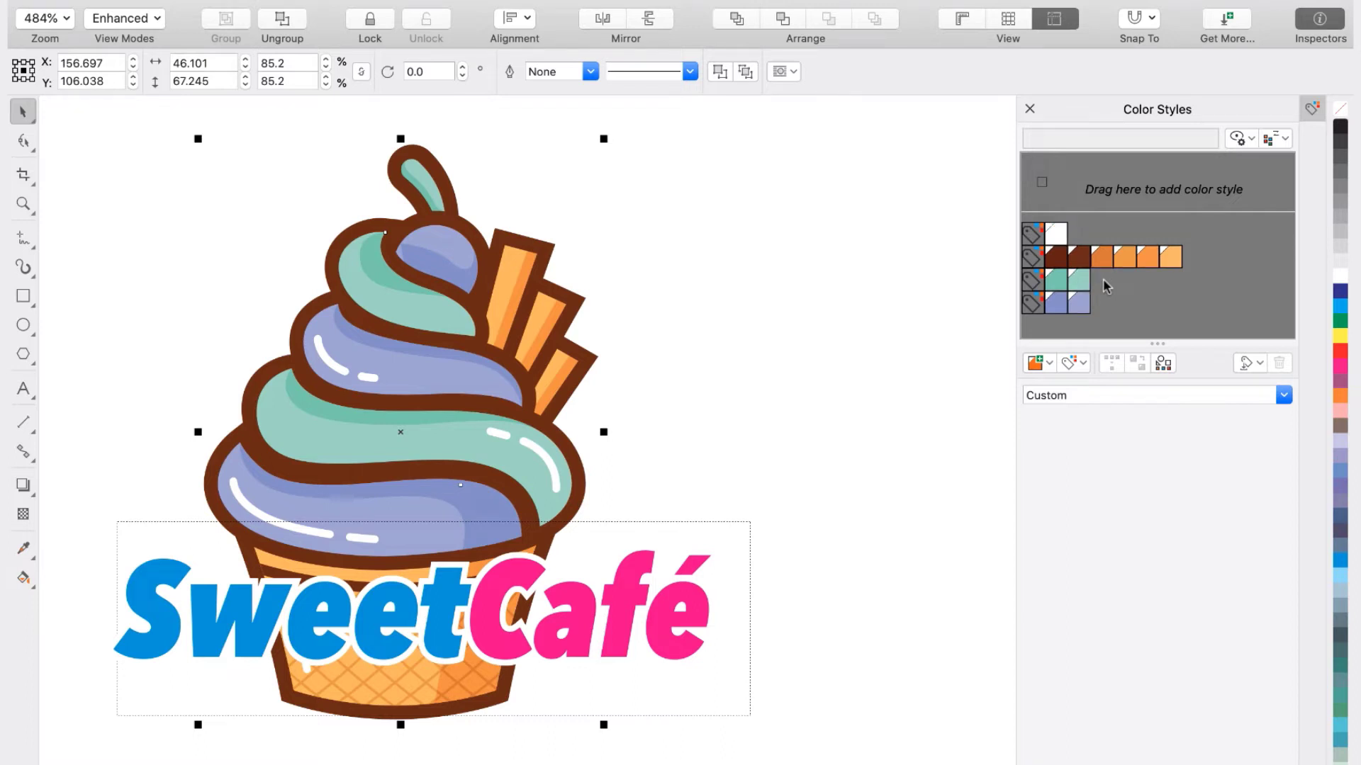
- Swing the teal icing harmony's hue around the color wheel to blue
{"action": "left_click", "coordinate": [1054, 280]}
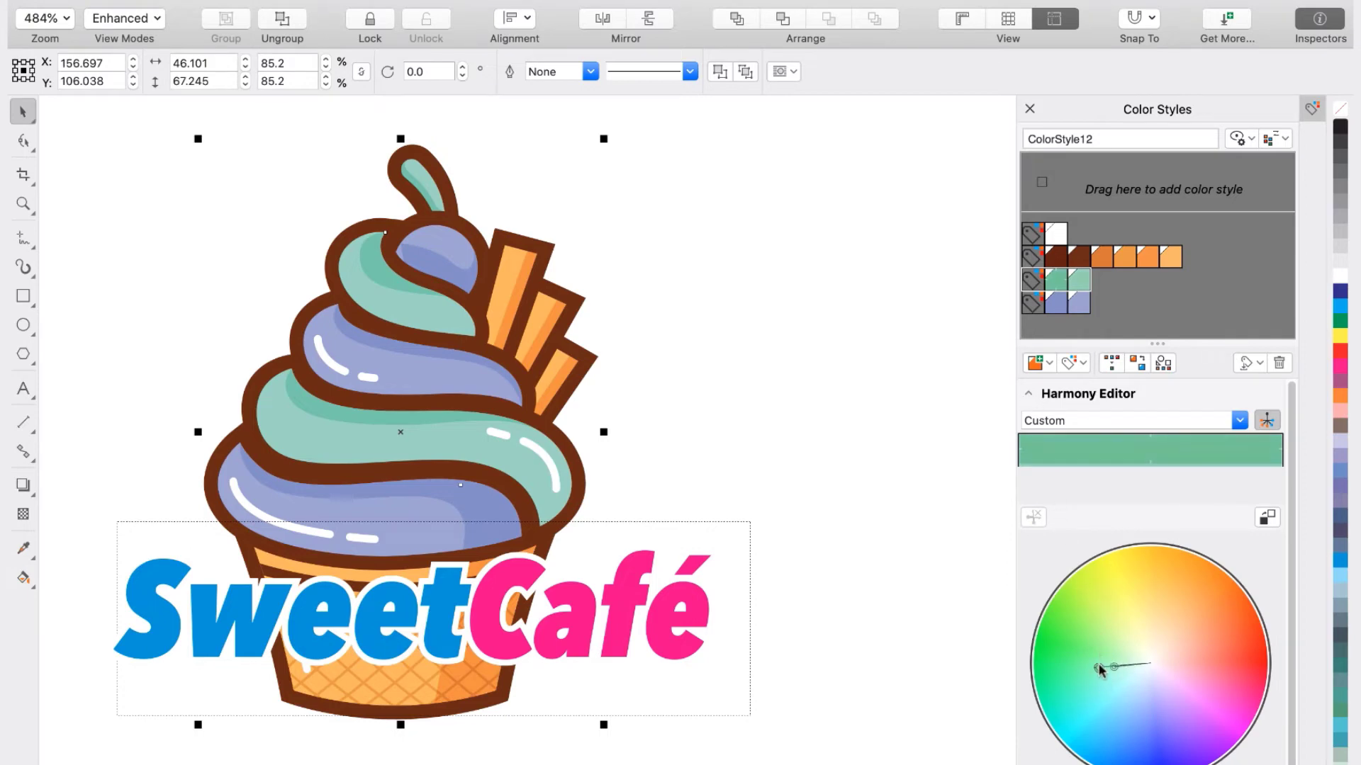
{"action": "left_click_drag", "start_coordinate": [1095, 668], "coordinate": [1198, 654]}
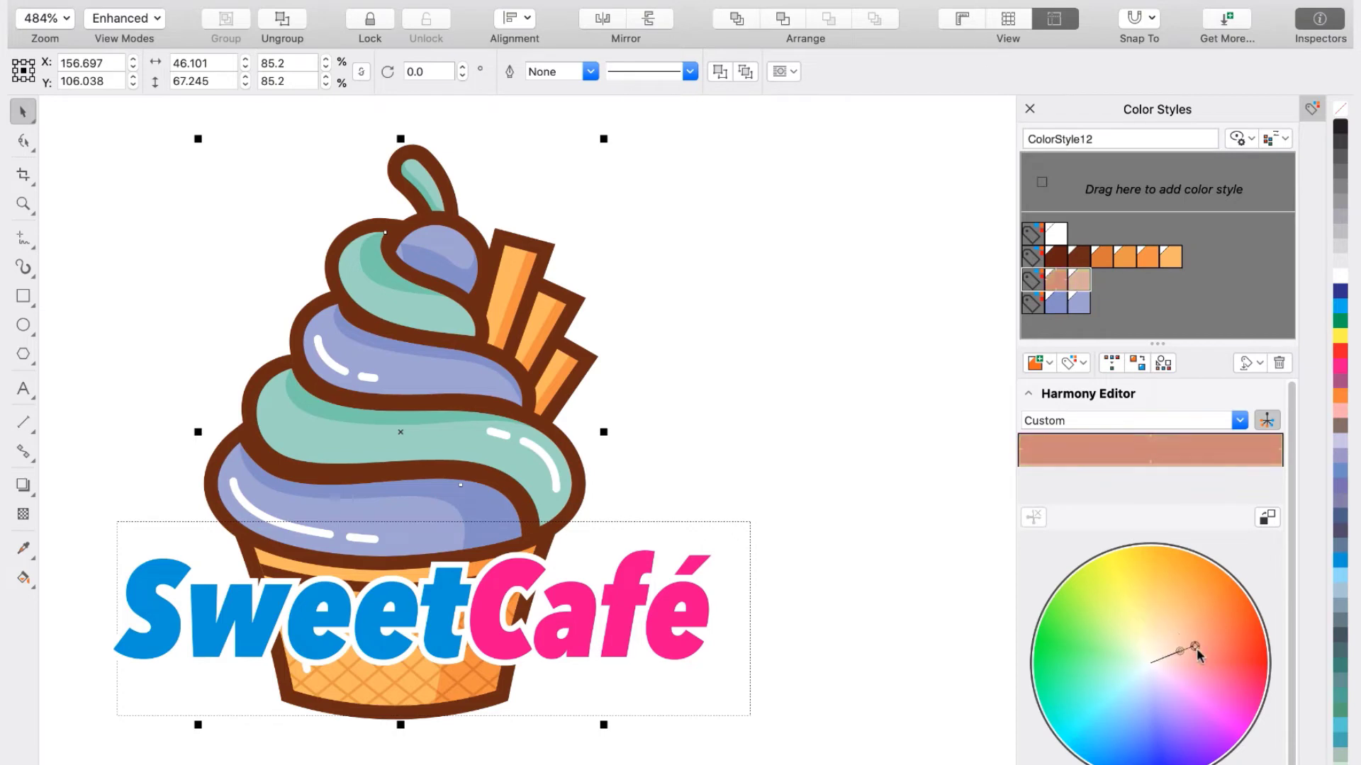
{"action": "left_click_drag", "start_coordinate": [1198, 655], "coordinate": [1222, 675]}
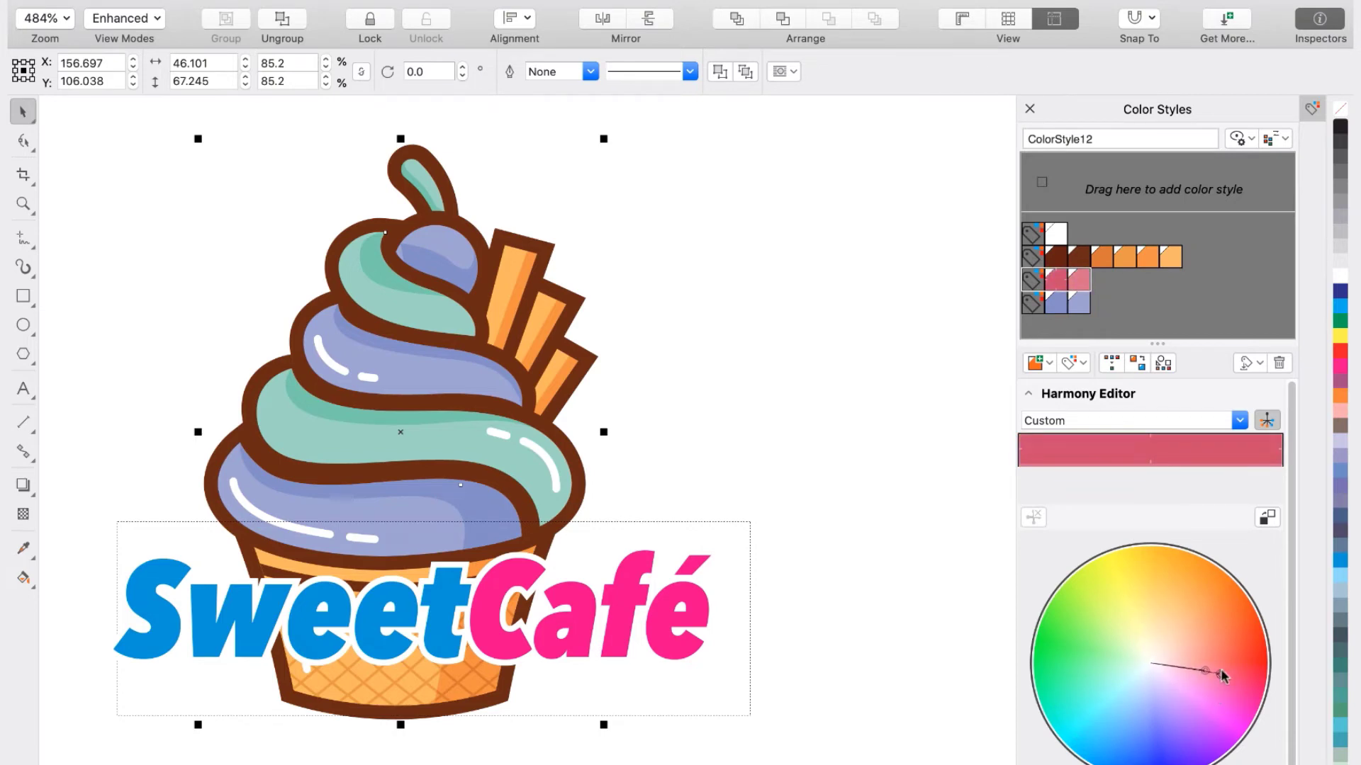
{"action": "left_click_drag", "start_coordinate": [1206, 670], "coordinate": [1167, 607]}
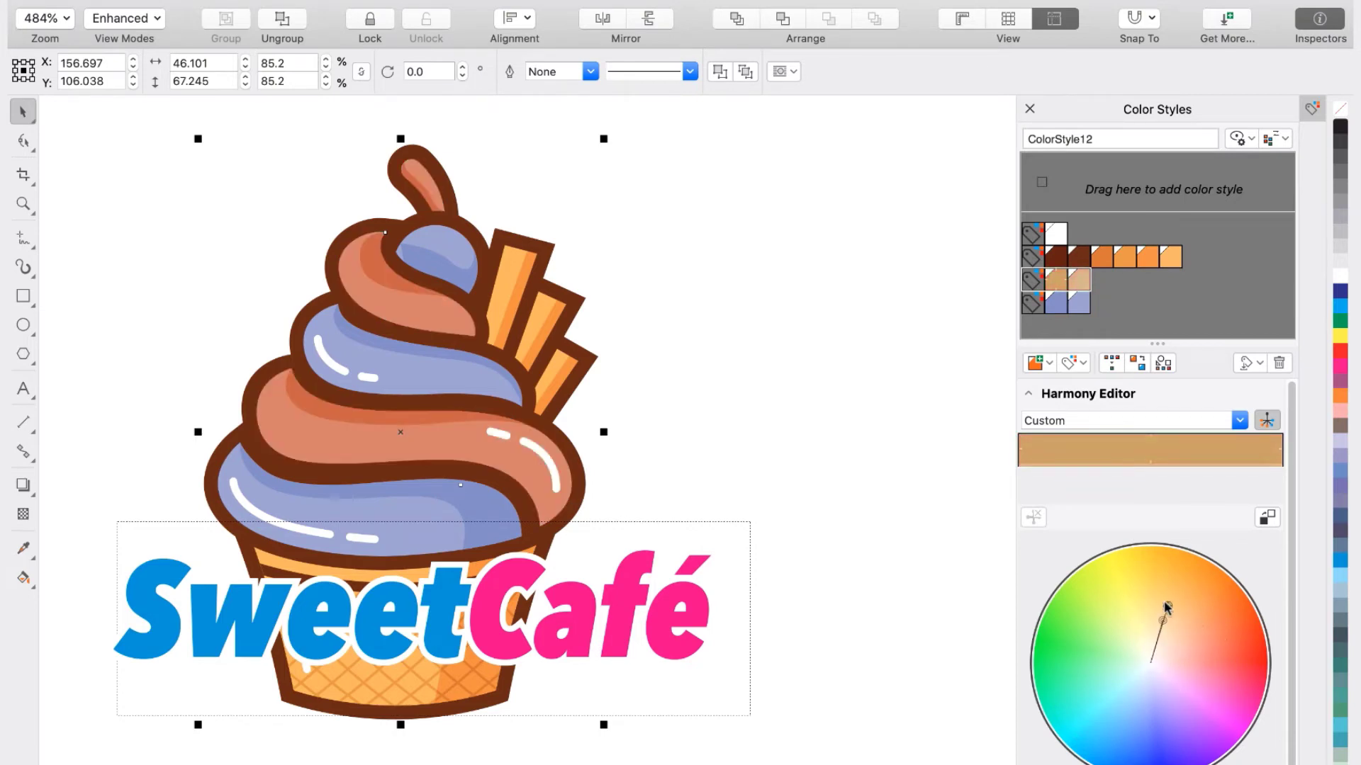
{"action": "left_click_drag", "start_coordinate": [1167, 608], "coordinate": [1114, 725]}
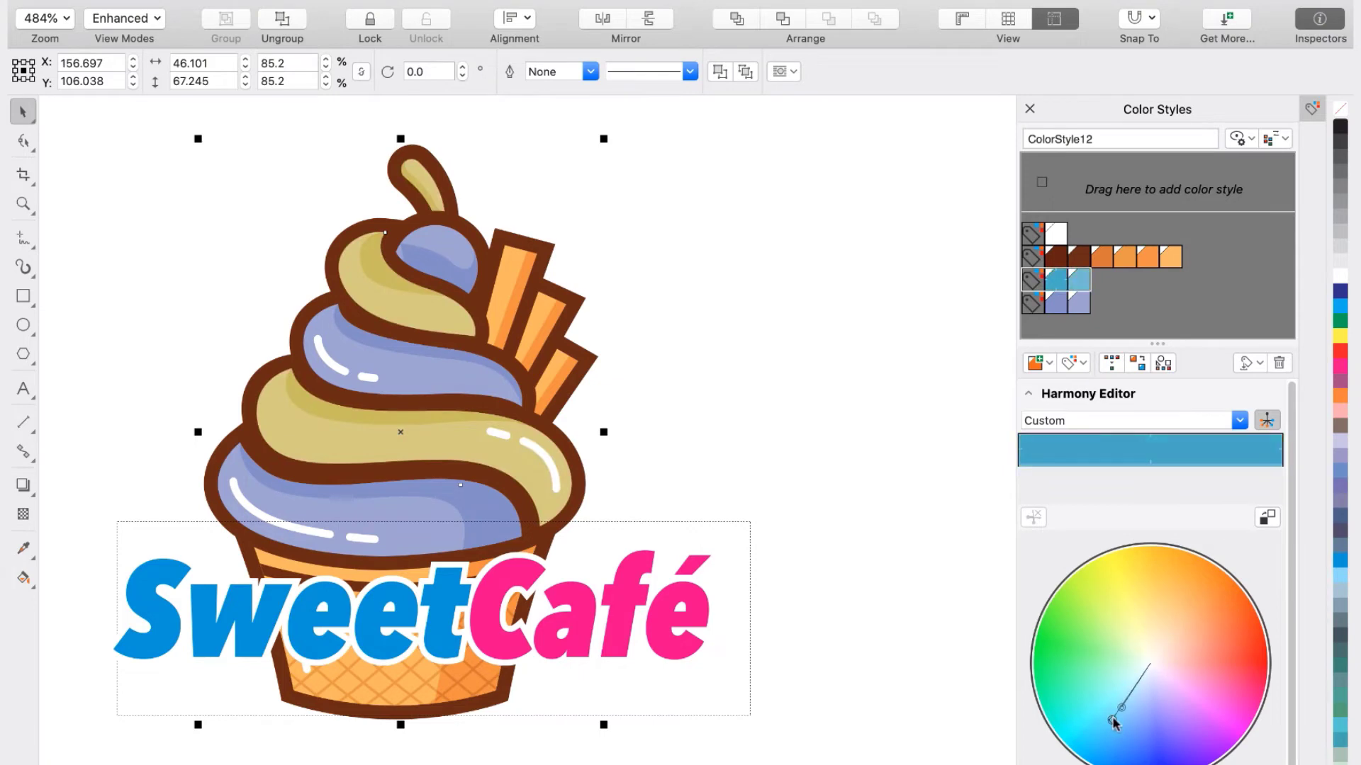
{"action": "left_click_drag", "start_coordinate": [1115, 720], "coordinate": [1111, 750]}
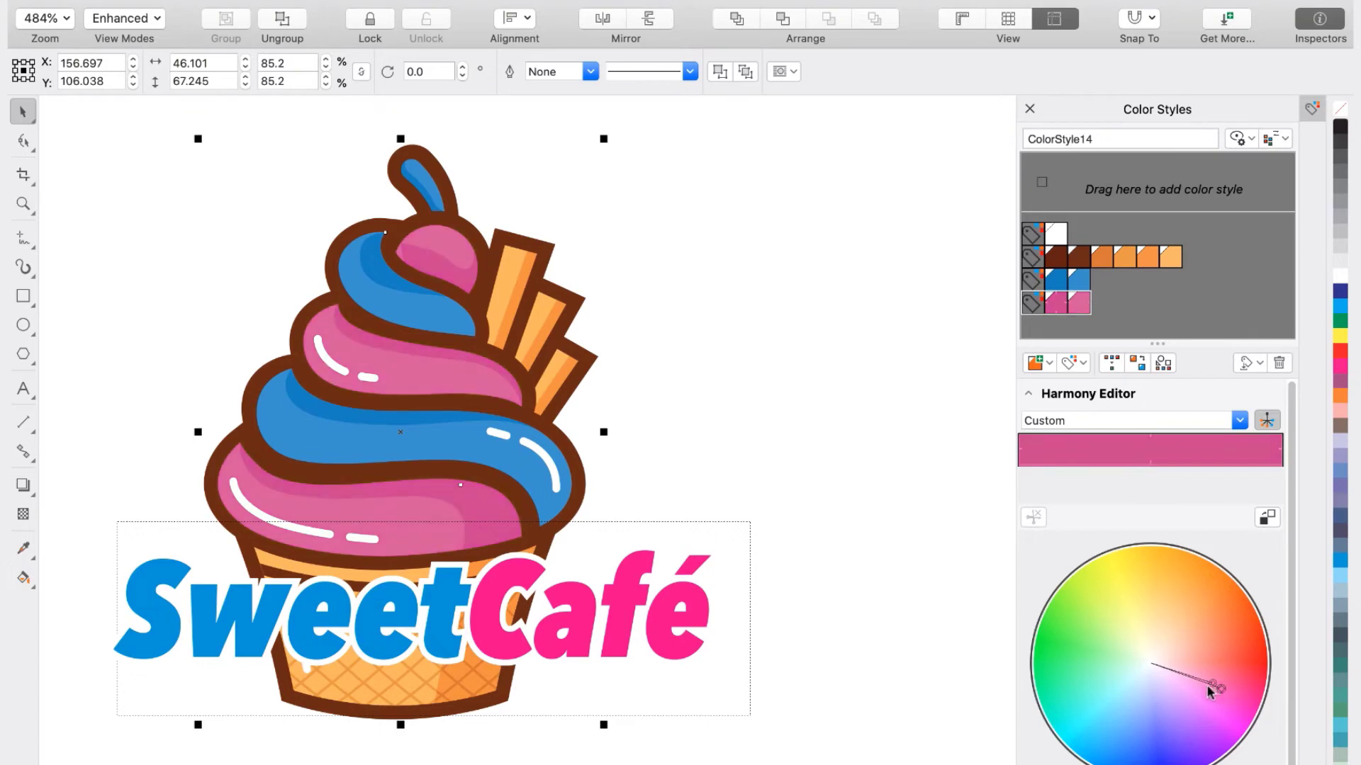
{"action": "mouse_move", "coordinate": [1028, 440]}
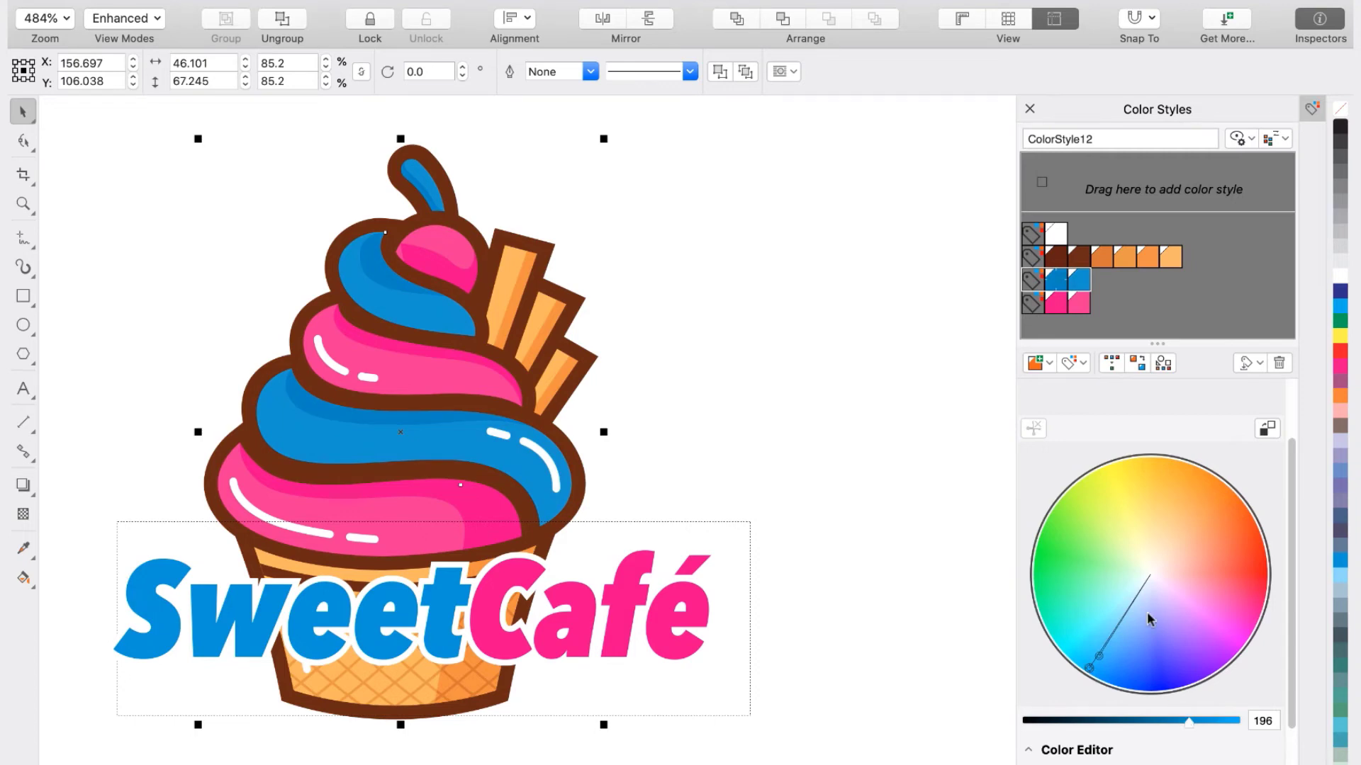
- Shift the outline-and-cone harmony toward purple-grey, then back toward orange
{"action": "left_click", "coordinate": [1067, 256]}
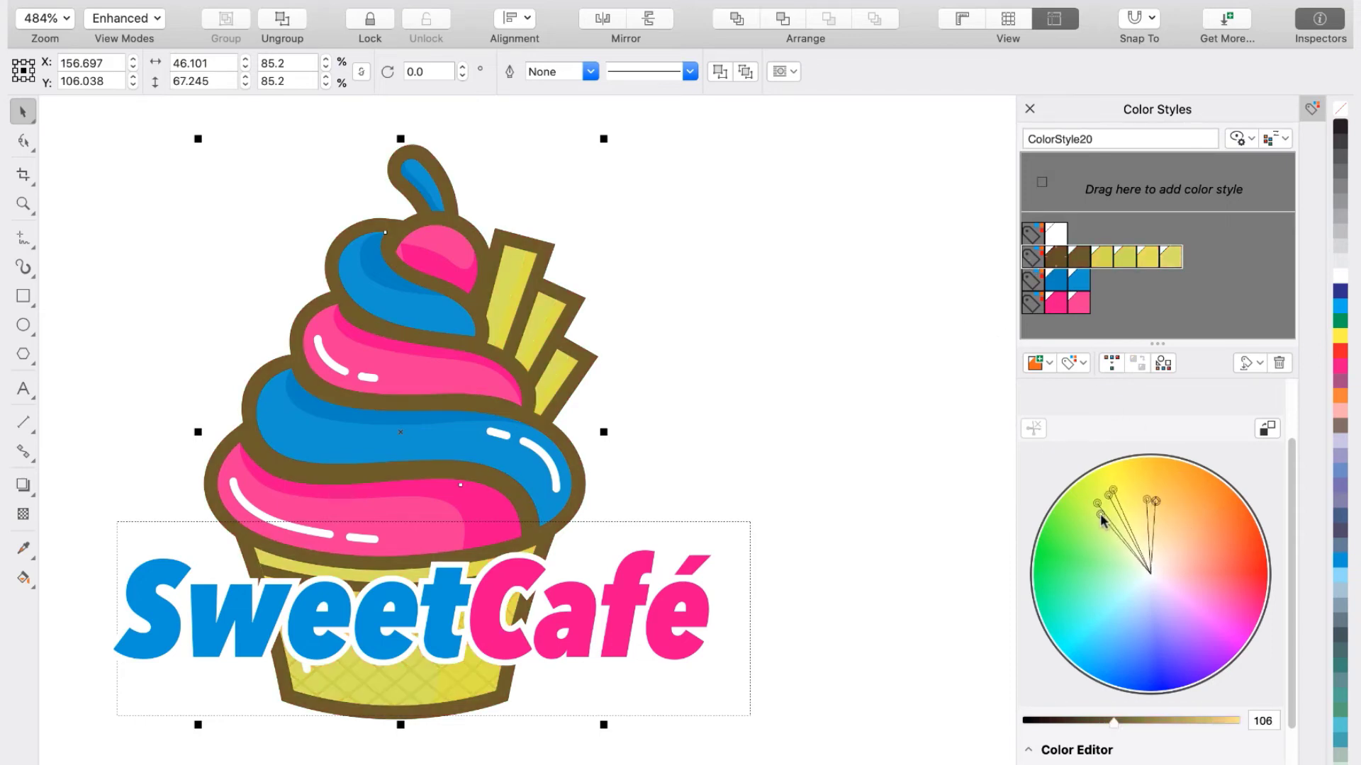
{"action": "left_click_drag", "start_coordinate": [1104, 521], "coordinate": [1126, 629]}
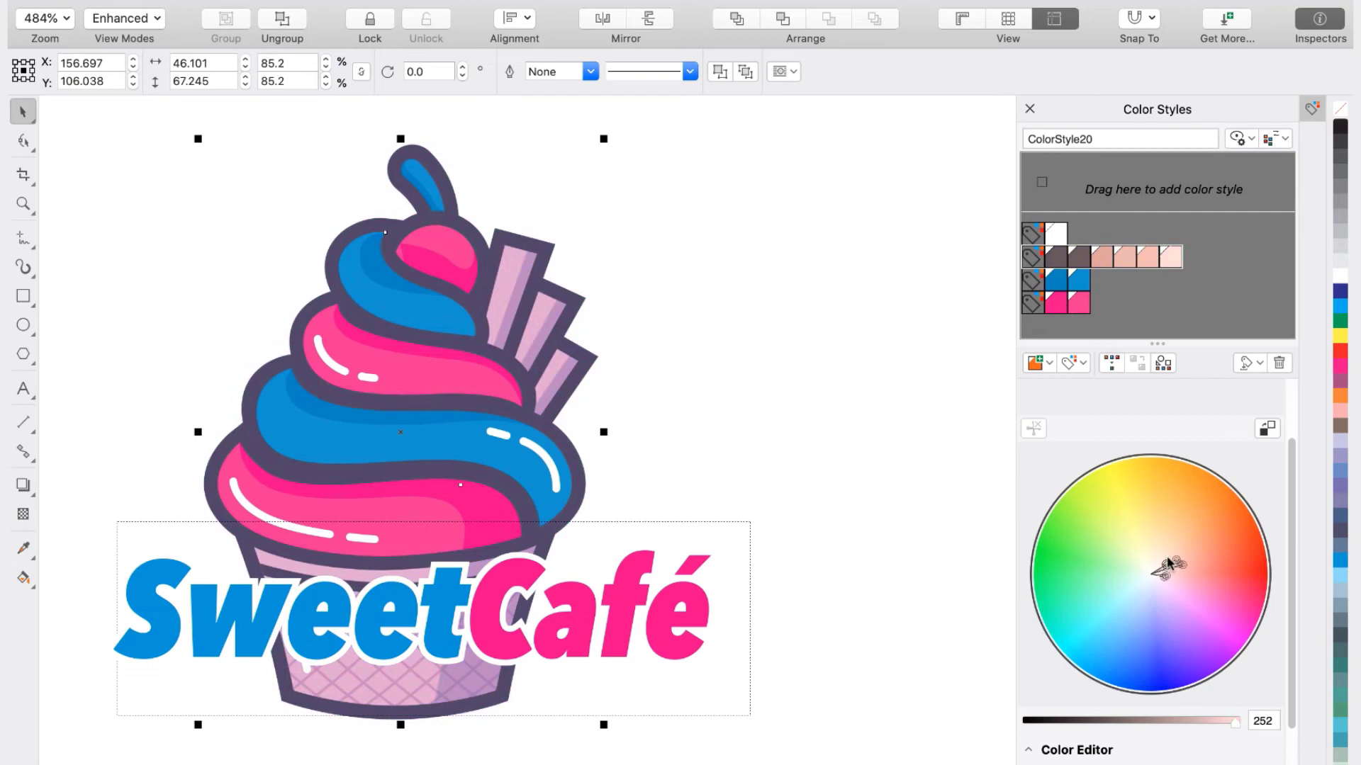
{"action": "left_click_drag", "start_coordinate": [1159, 568], "coordinate": [1156, 525]}
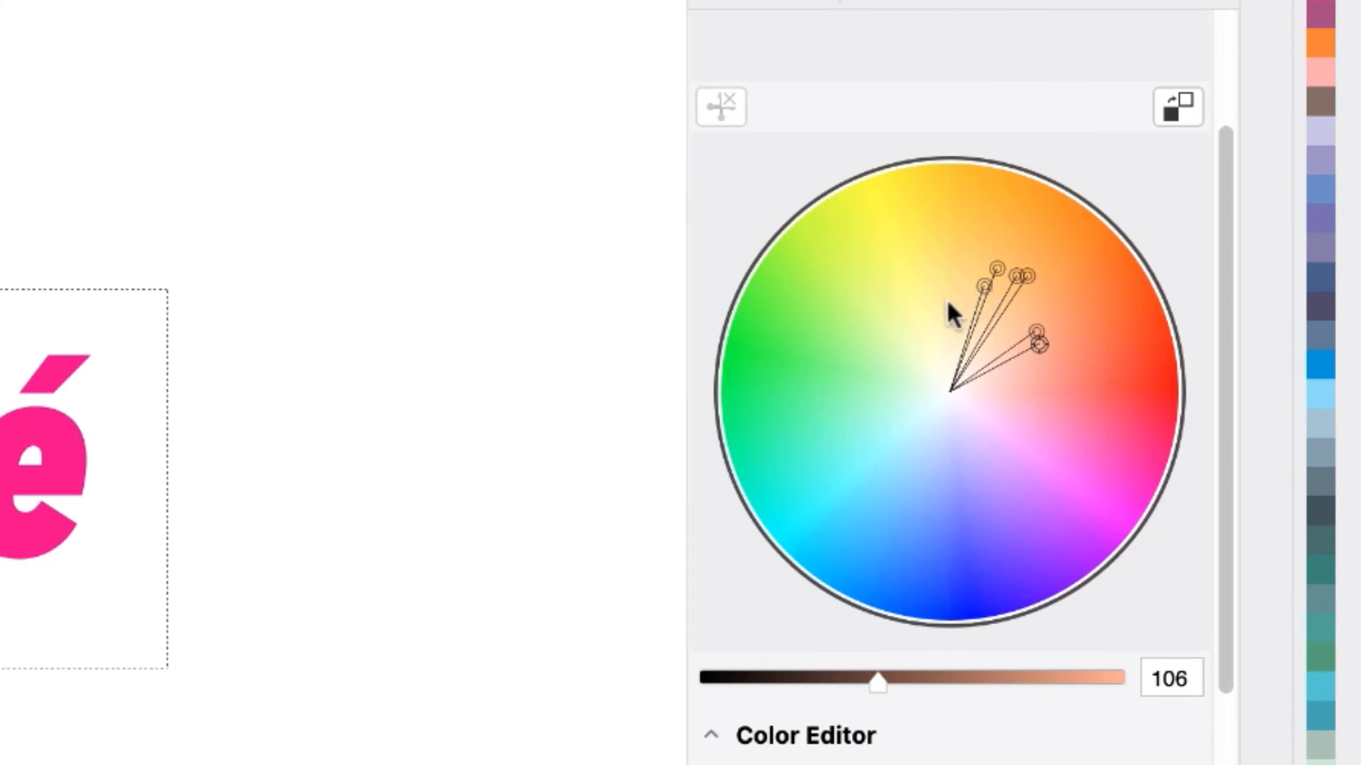
{"action": "mouse_move", "coordinate": [937, 317]}
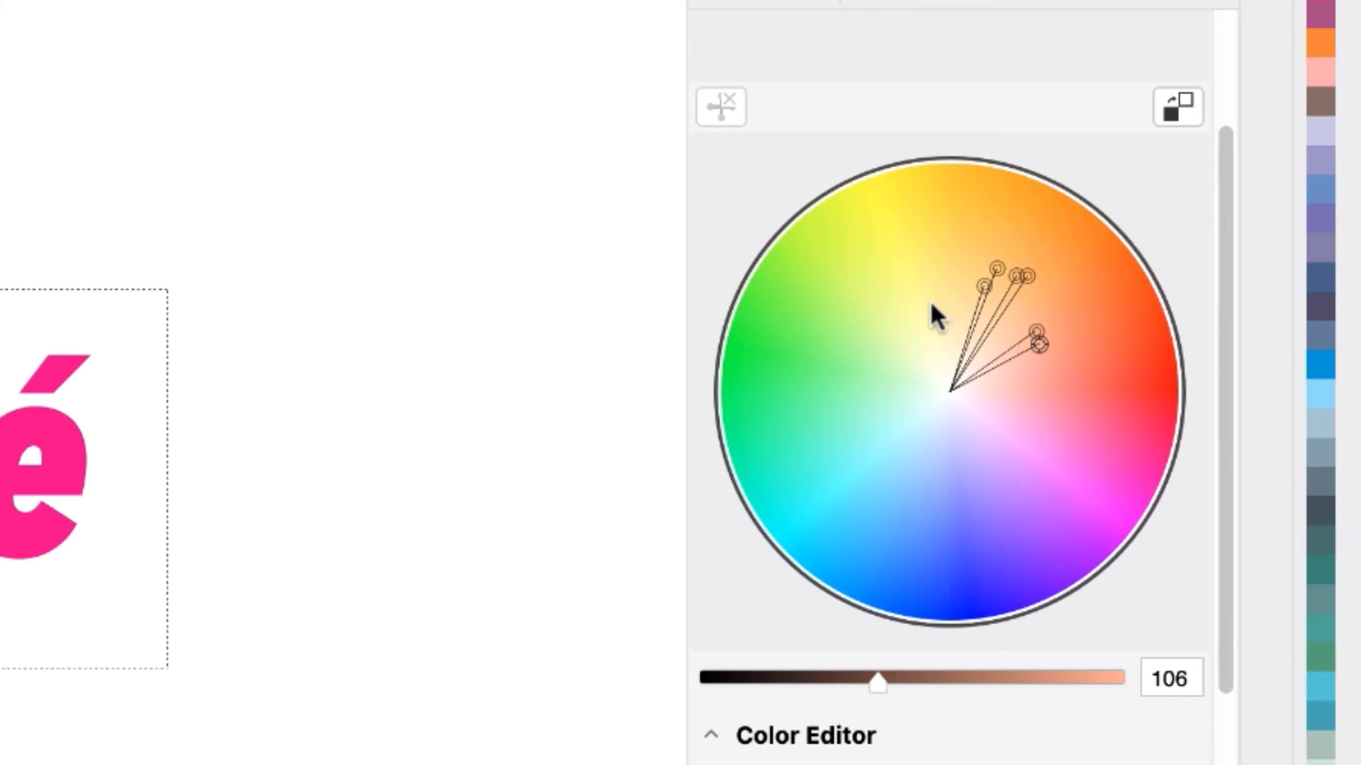
{"action": "mouse_move", "coordinate": [990, 299]}
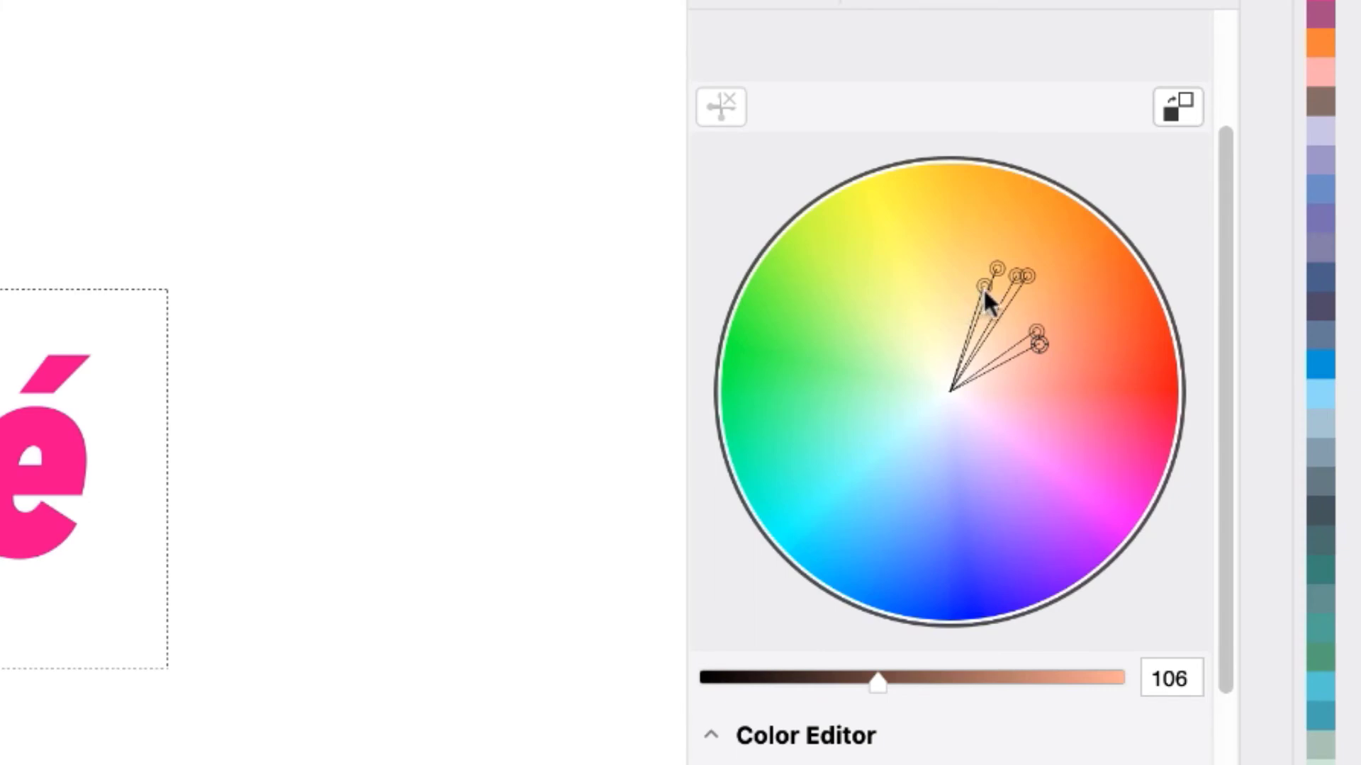
- Brighten the outline and cone colours and move one cone shade toward yellow
{"action": "left_click_drag", "start_coordinate": [876, 683], "coordinate": [1115, 683]}
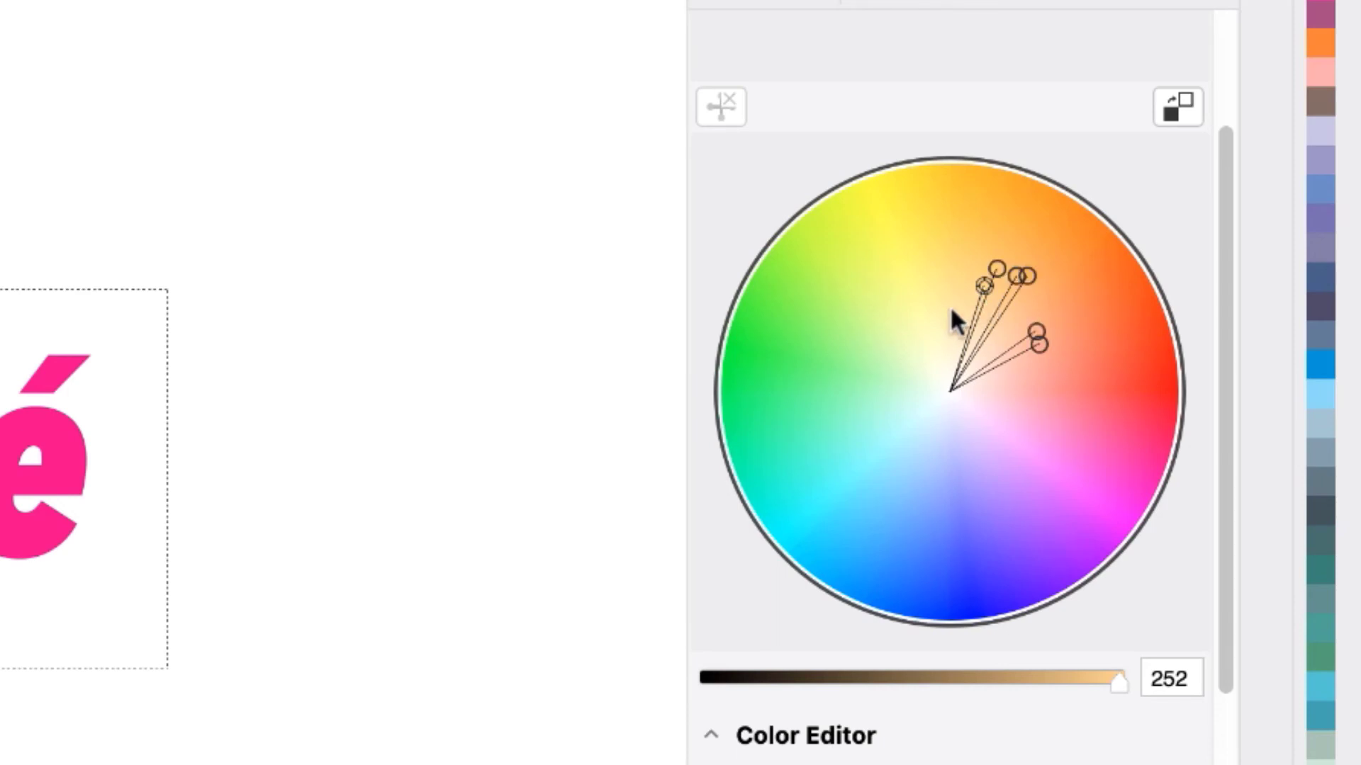
{"action": "mouse_move", "coordinate": [961, 319]}
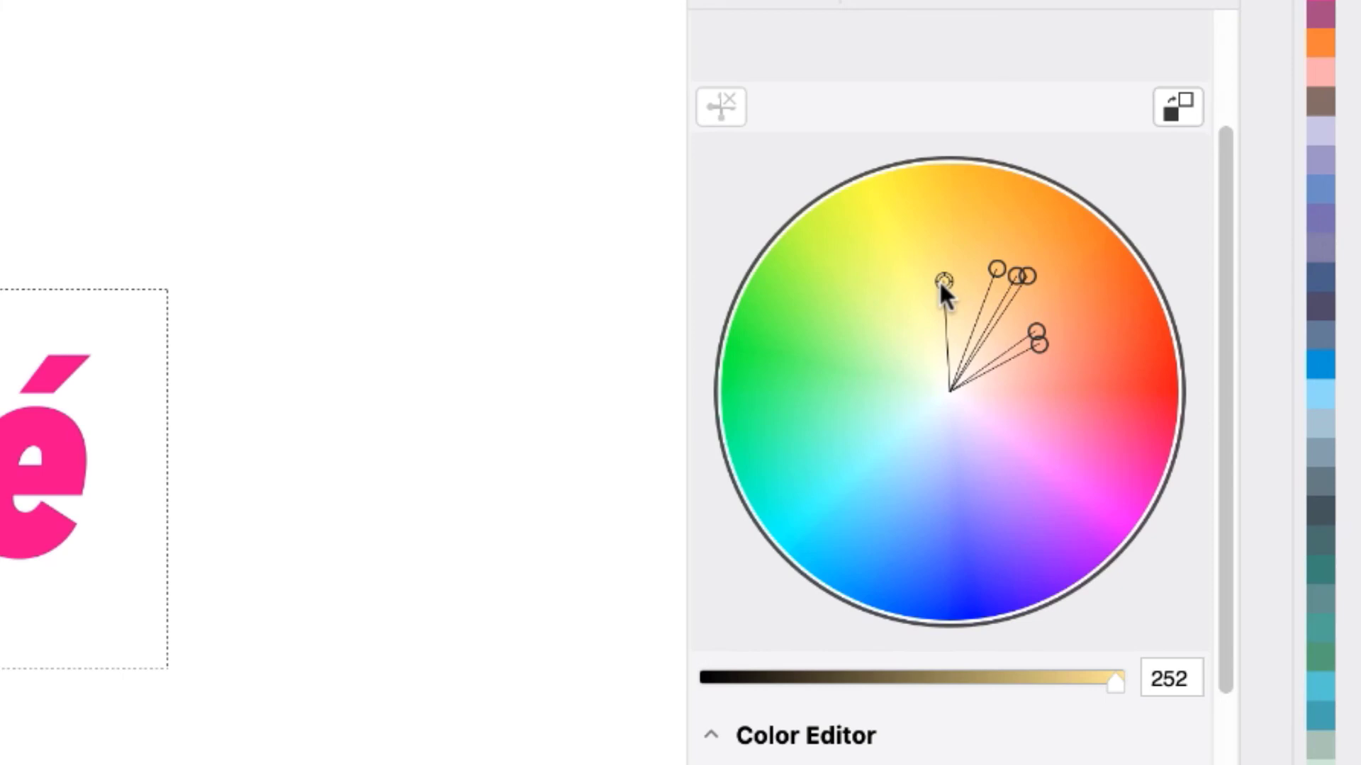
{"action": "left_click_drag", "start_coordinate": [942, 279], "coordinate": [862, 331]}
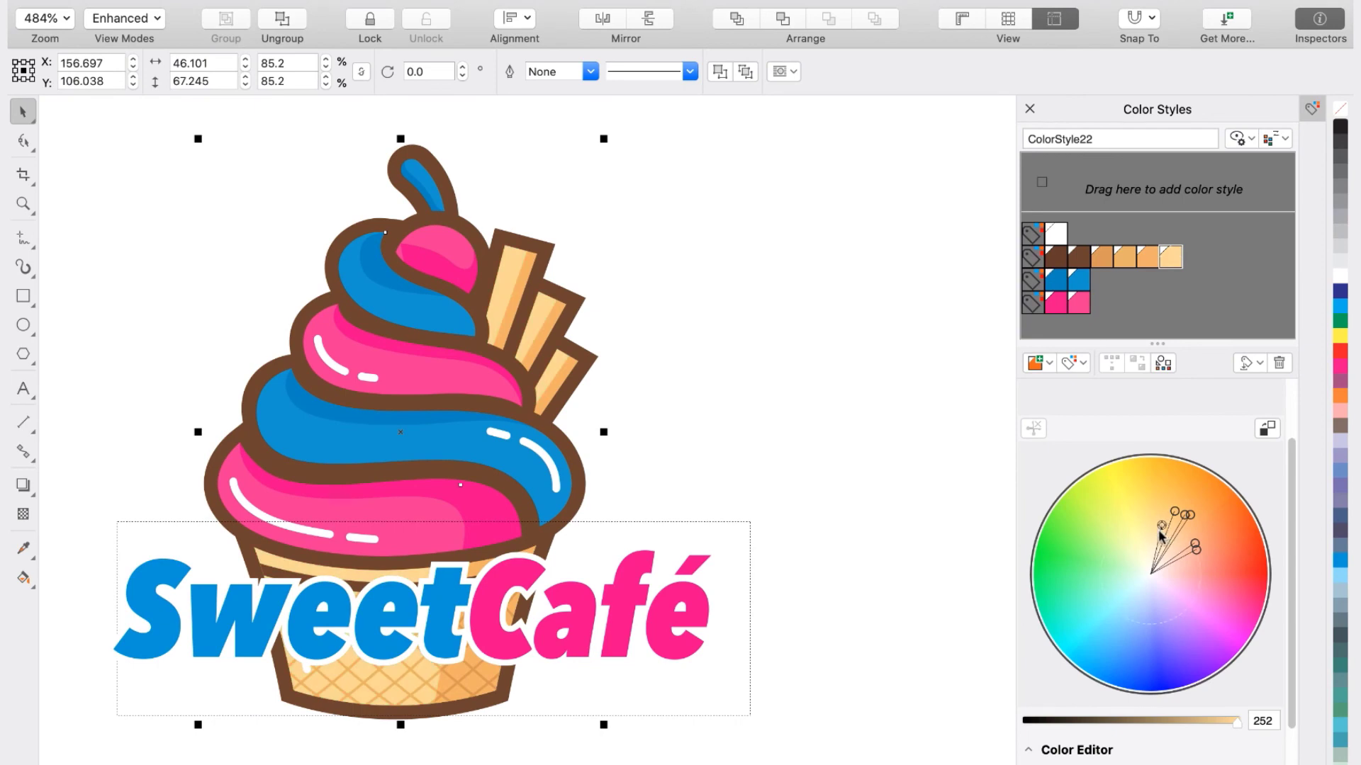
- Drag the palest cone colour's marker from yellow toward blue-violet
{"action": "left_click_drag", "start_coordinate": [1159, 536], "coordinate": [1110, 554]}
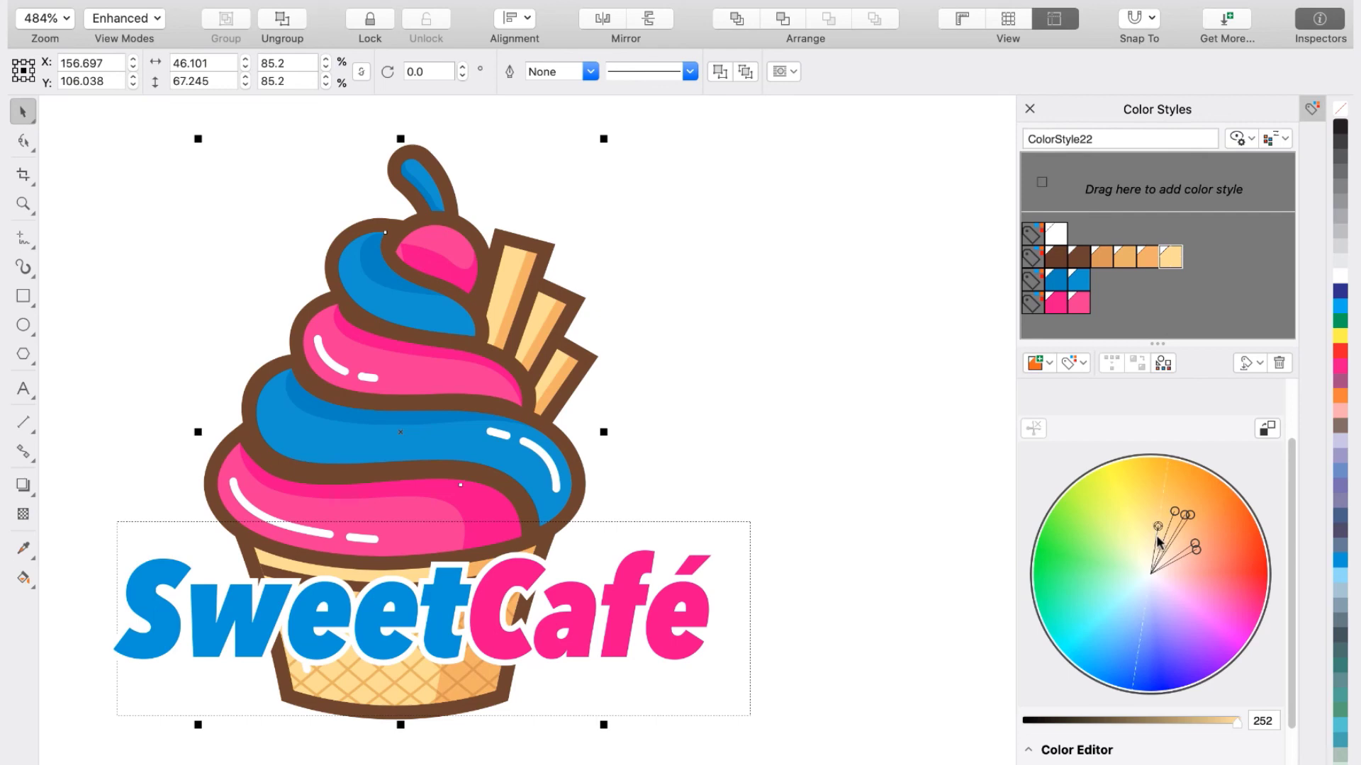
{"action": "left_click_drag", "start_coordinate": [1182, 512], "coordinate": [1143, 633]}
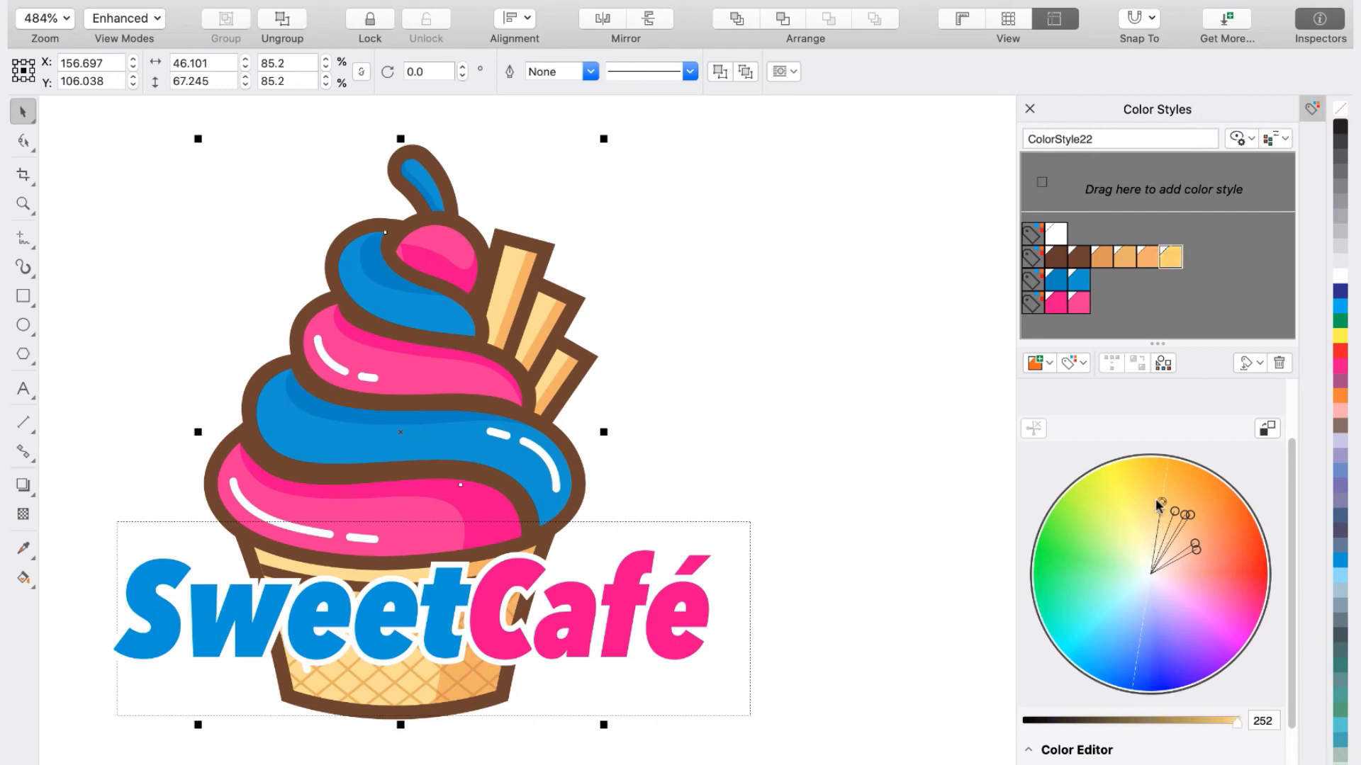
{"action": "left_click_drag", "start_coordinate": [1160, 506], "coordinate": [1148, 603]}
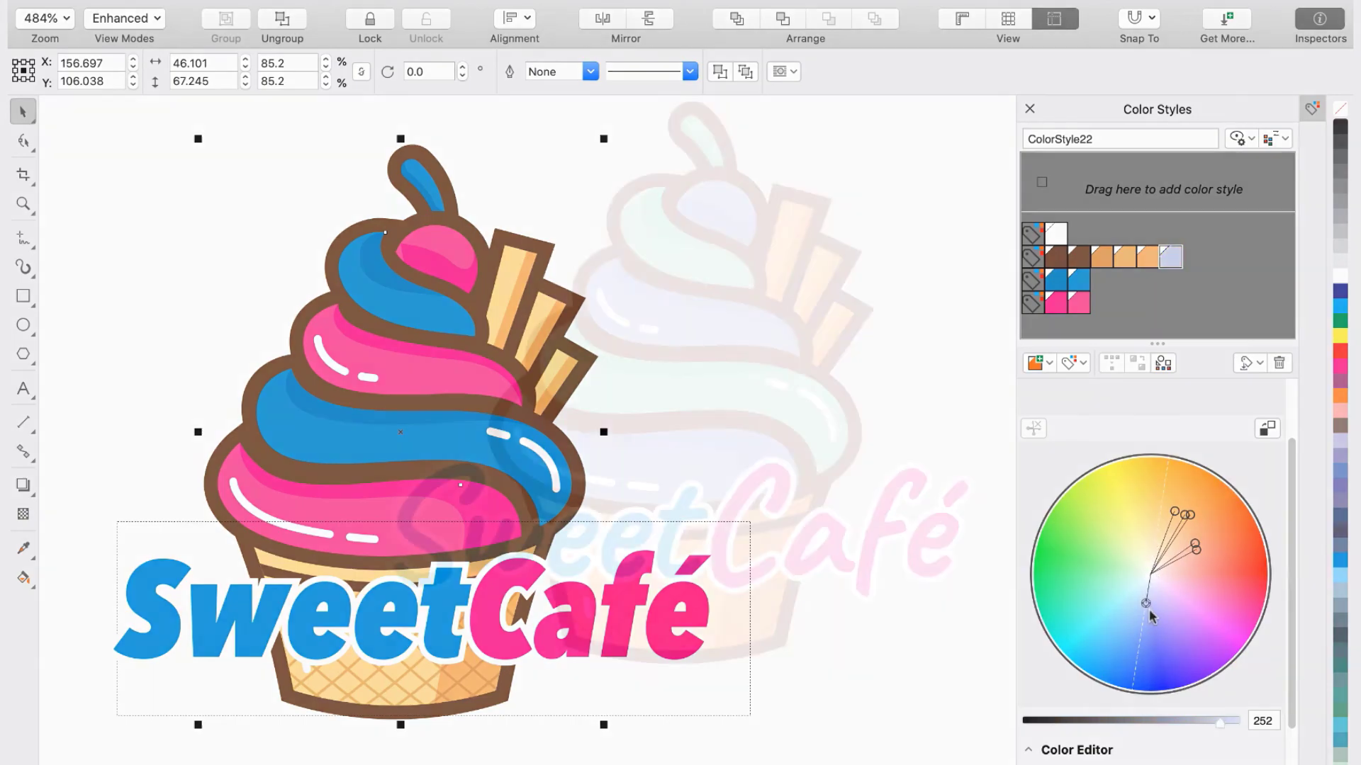